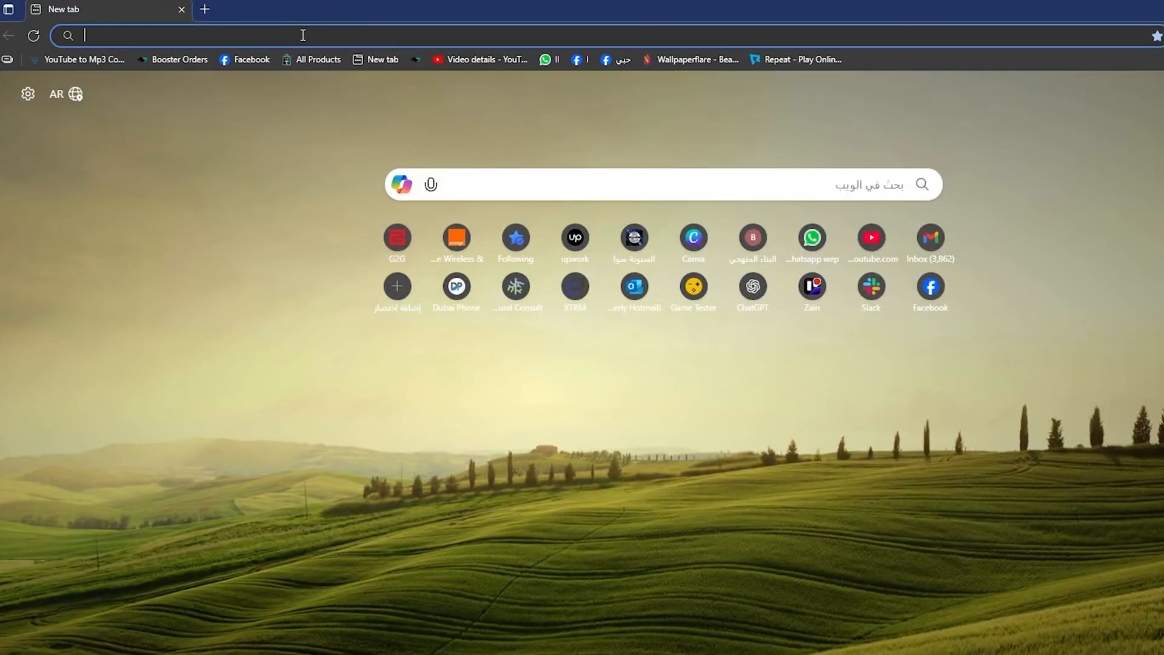
# Search Google for 'llm arena' and open the LMArena website.
pyautogui.write('llm')
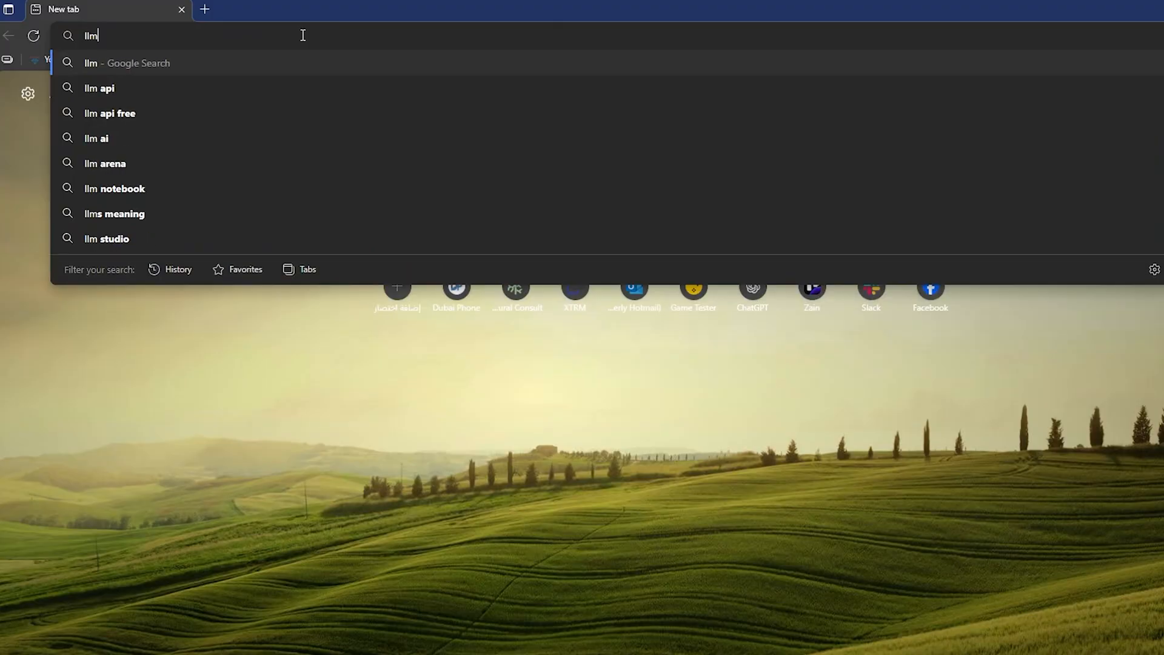
pyautogui.write('apo')
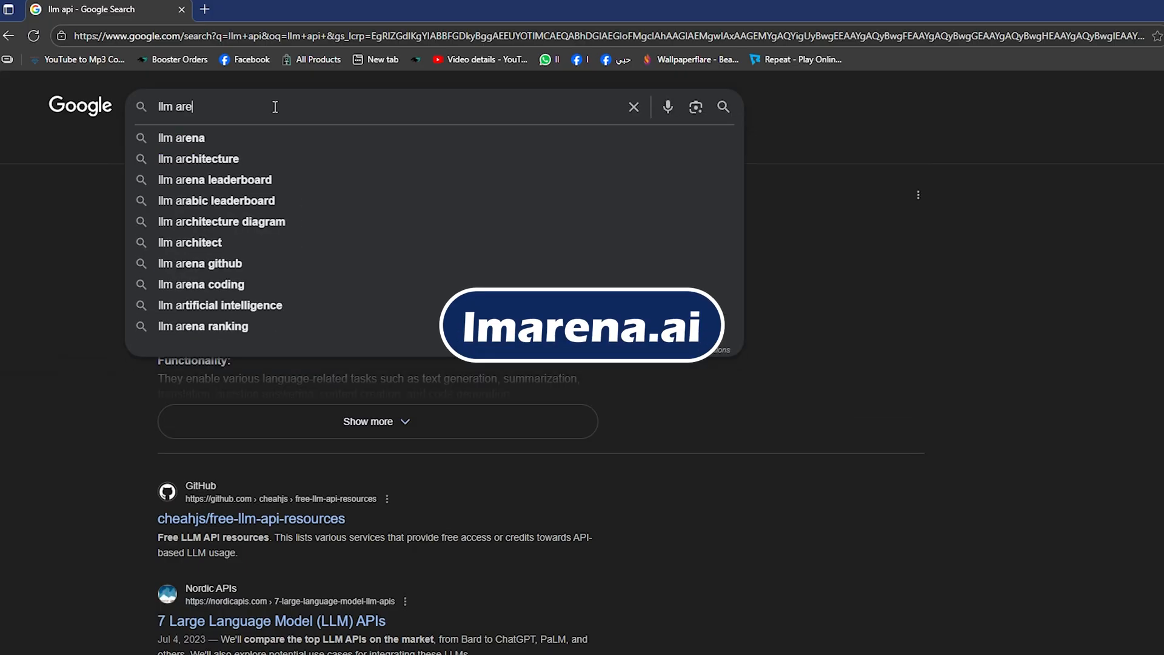
pyautogui.click(181, 137)
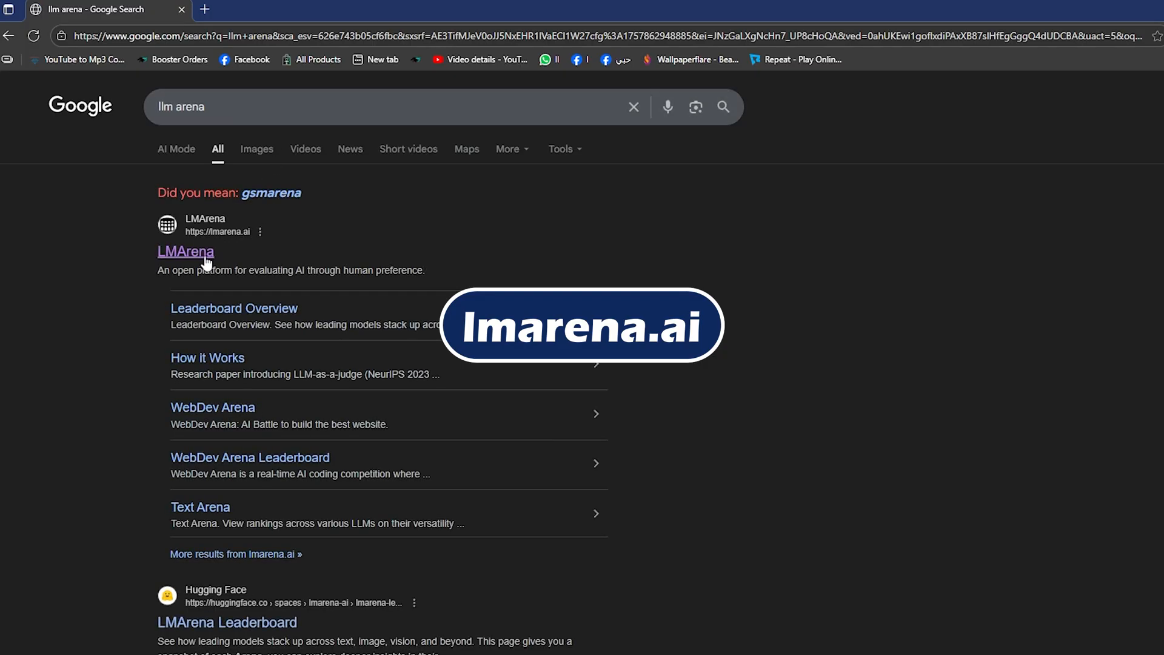
pyautogui.click(186, 251)
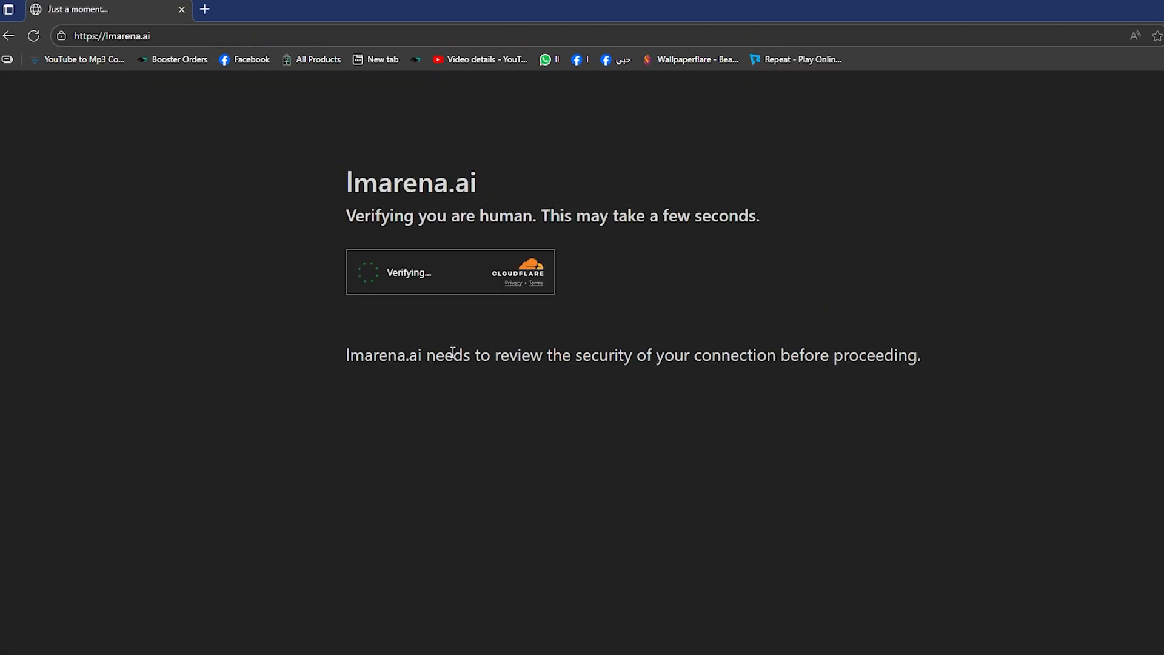
pyautogui.moveTo(384, 321)
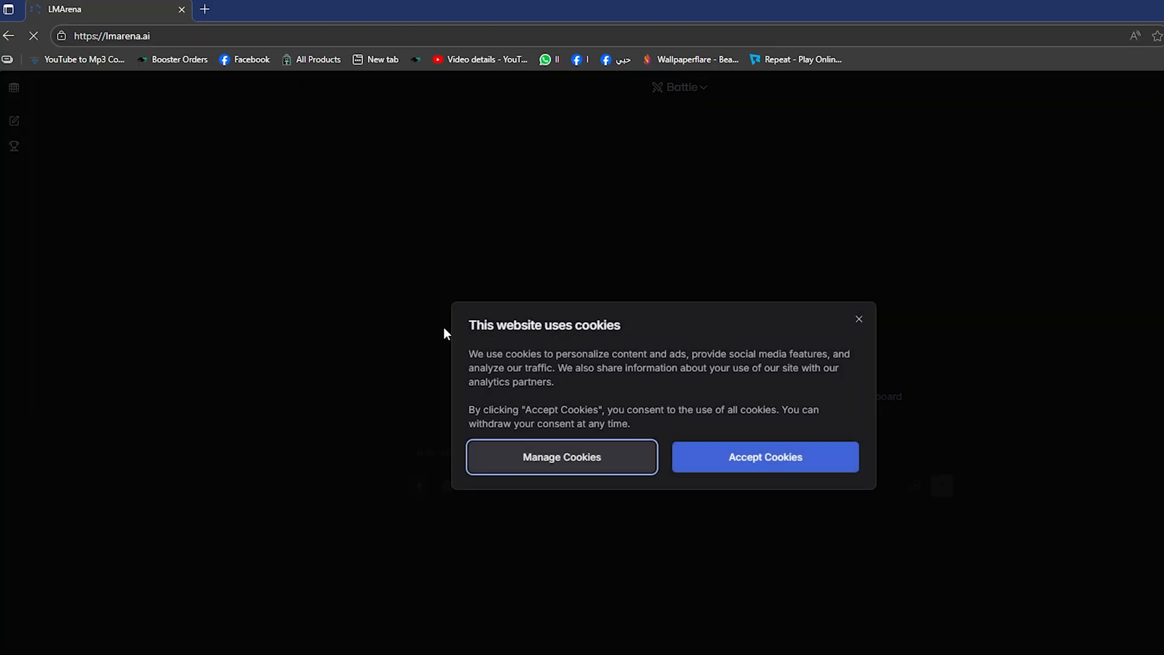
# Accept the cookie notice and switch LMArena to Side by Side image generation.
pyautogui.click(764, 457)
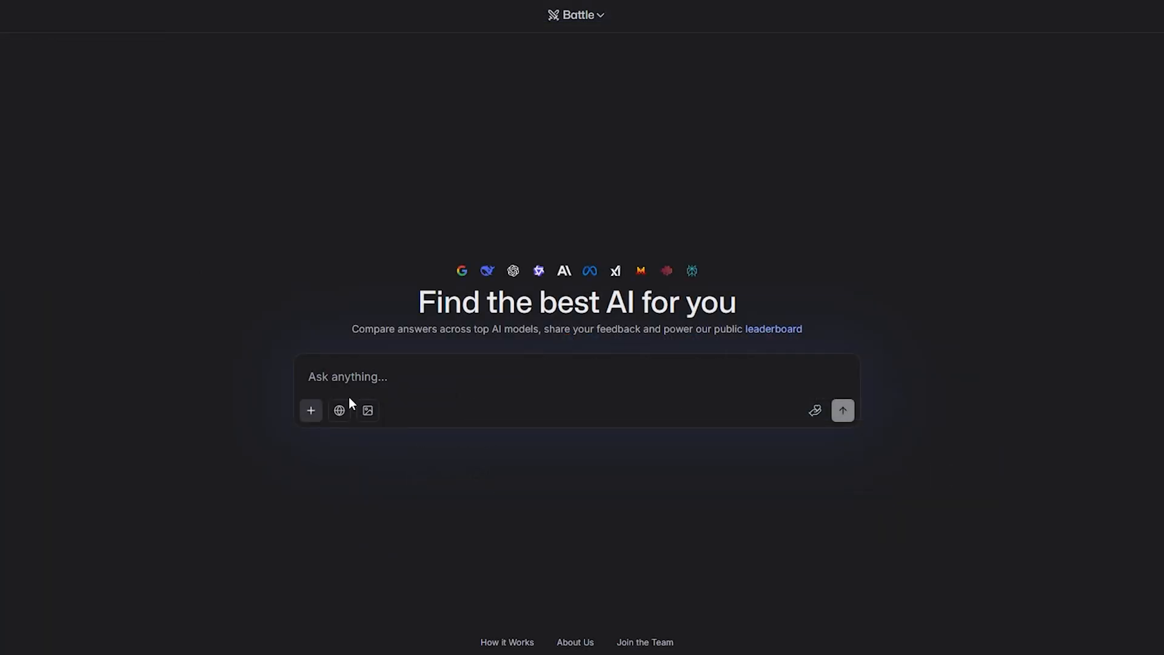
pyautogui.click(366, 411)
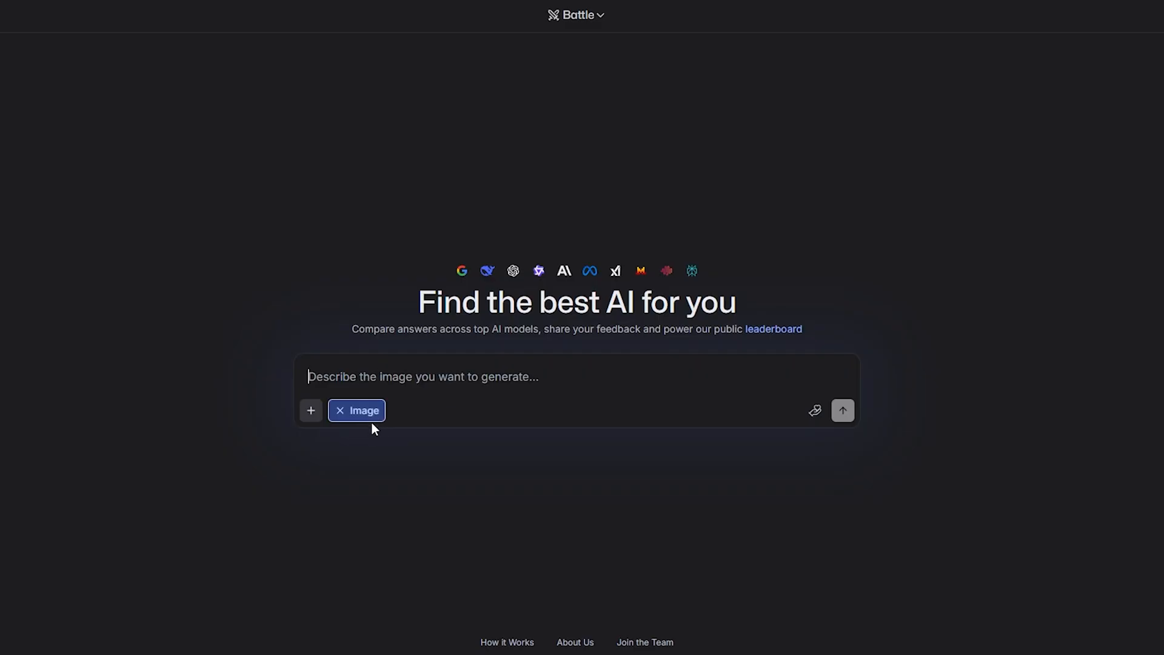
pyautogui.click(577, 15)
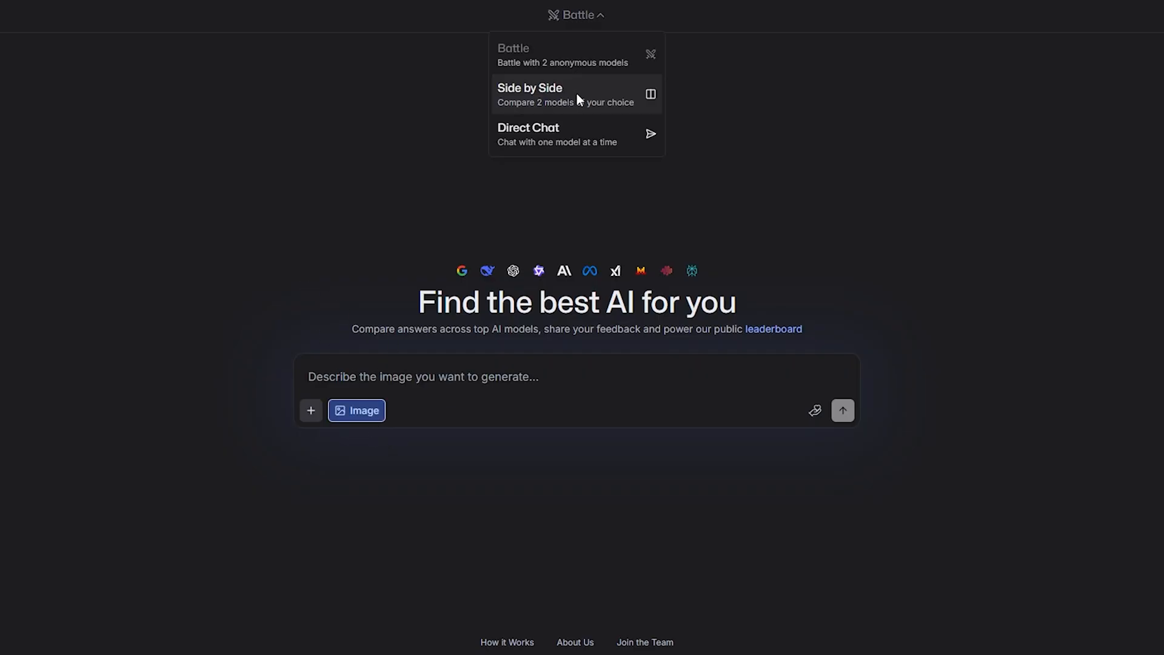
pyautogui.click(530, 94)
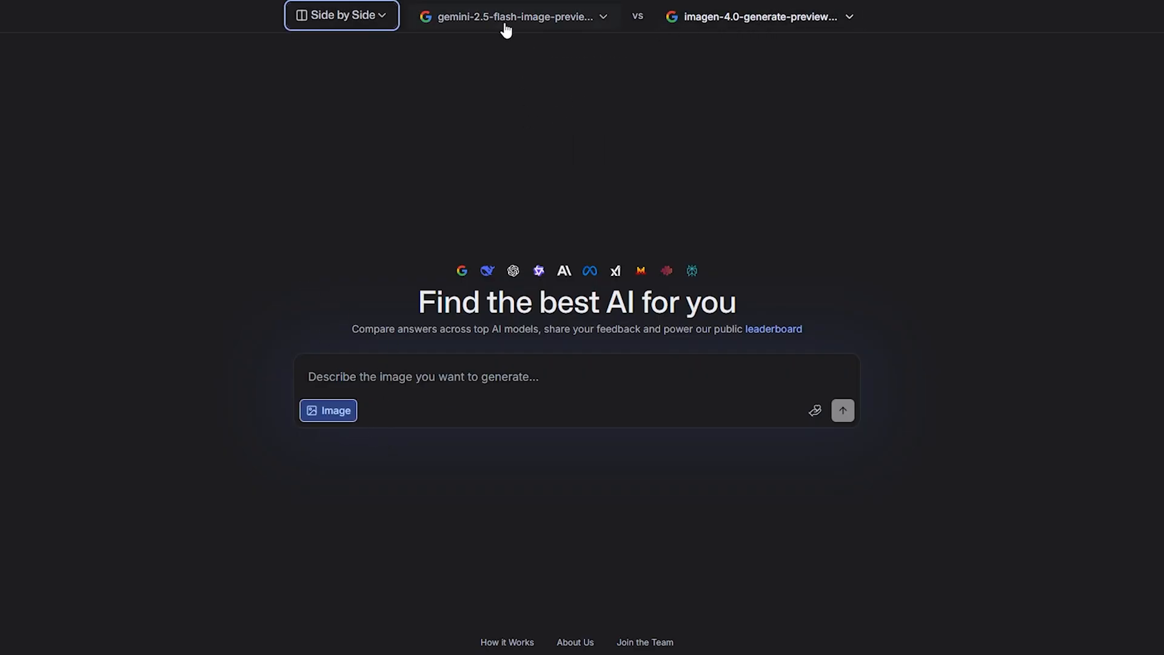
# Pick seedream-4 as the first model and seedream-4-high-res as the second.
pyautogui.click(511, 17)
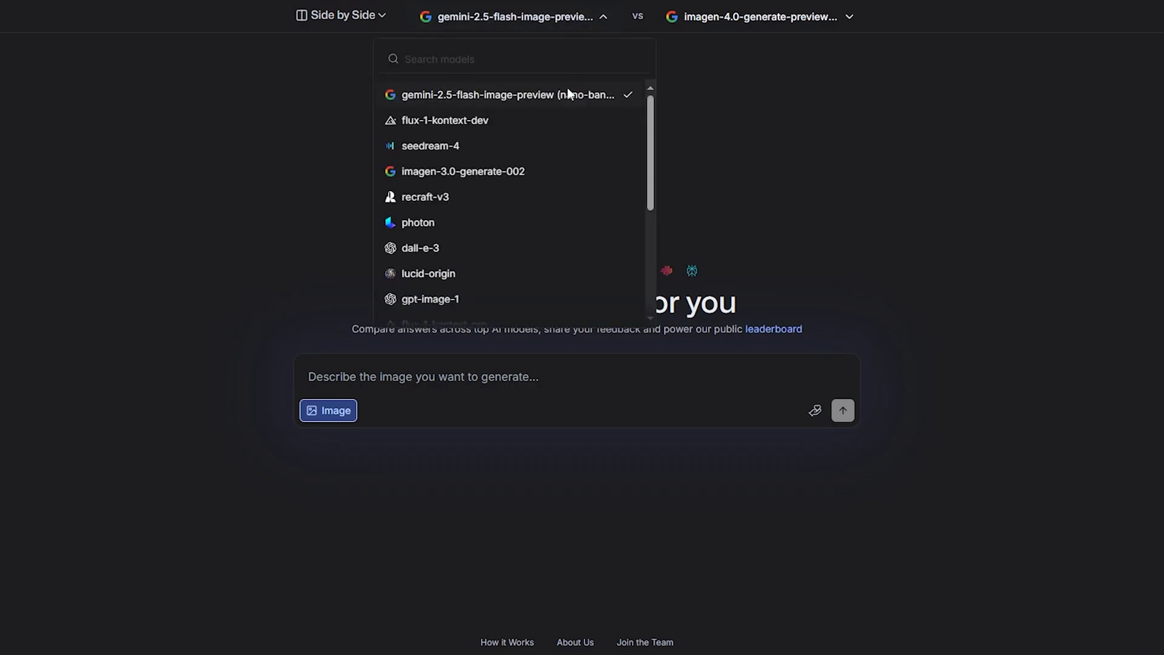
pyautogui.moveTo(447, 146)
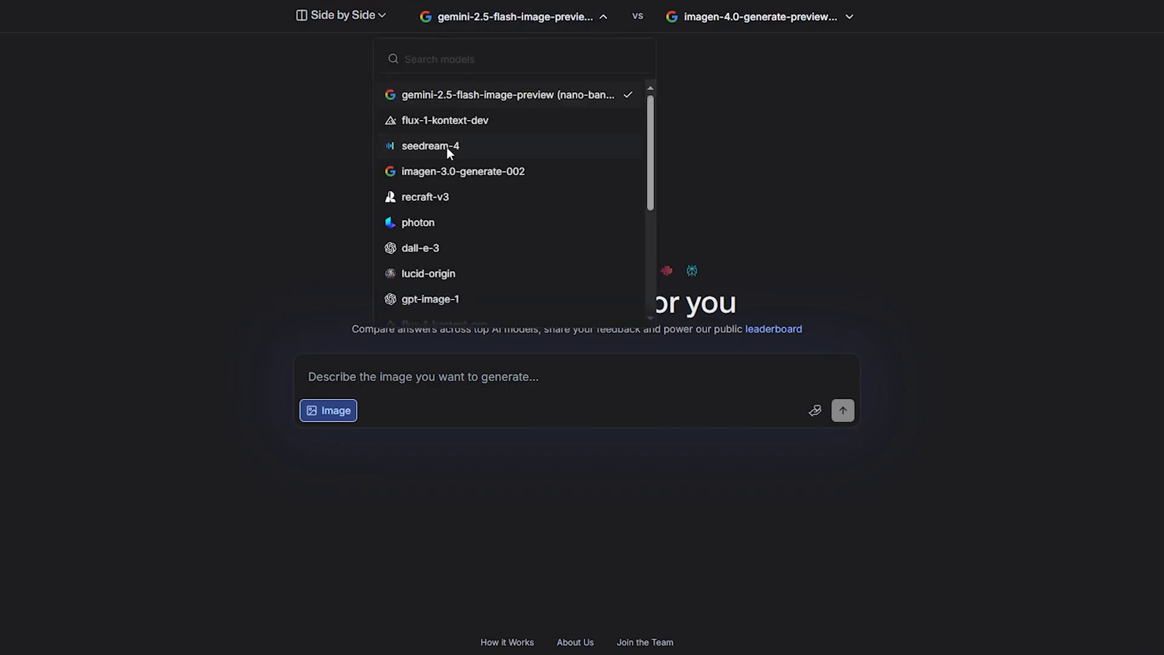
pyautogui.click(430, 146)
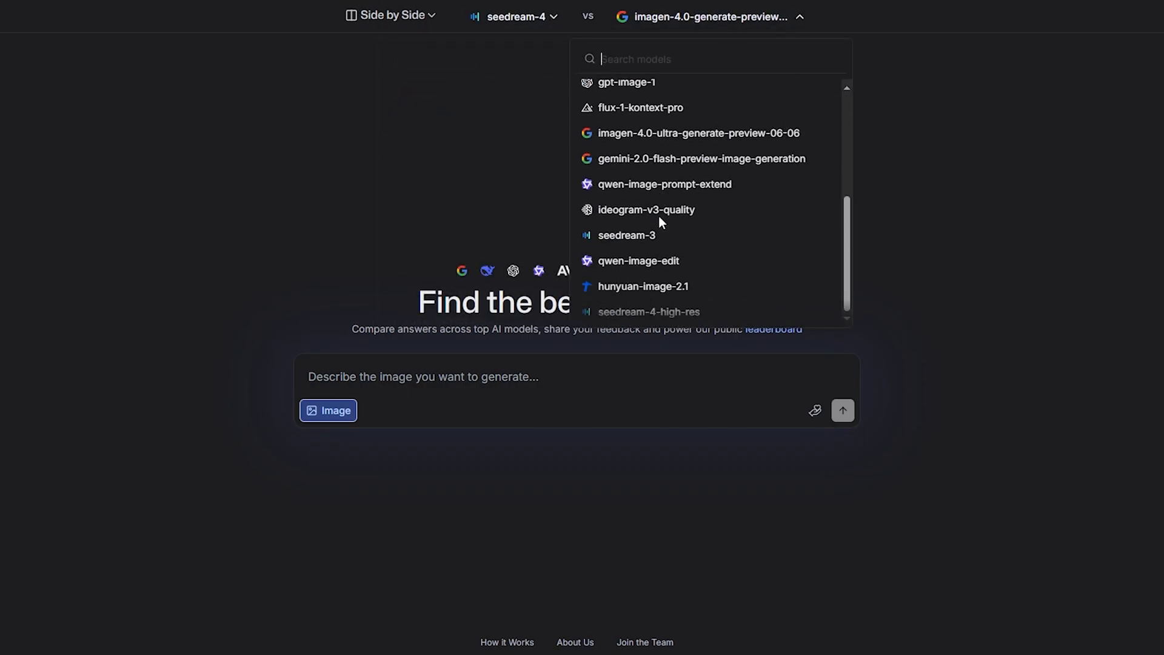
pyautogui.scroll(3)
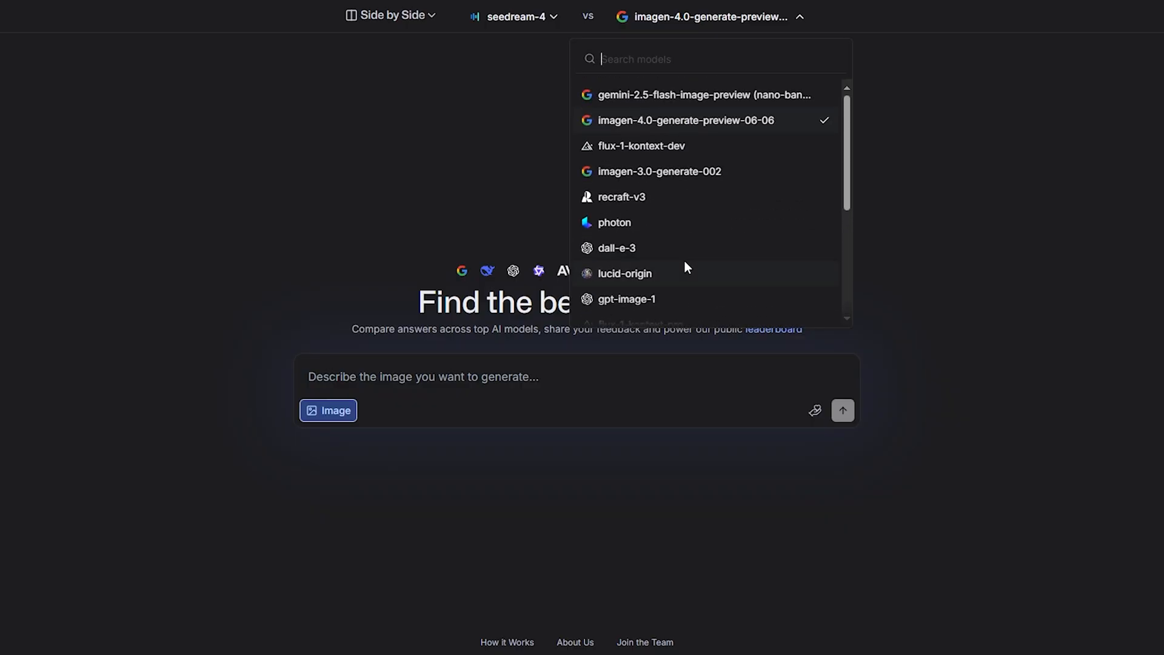
pyautogui.scroll(-3)
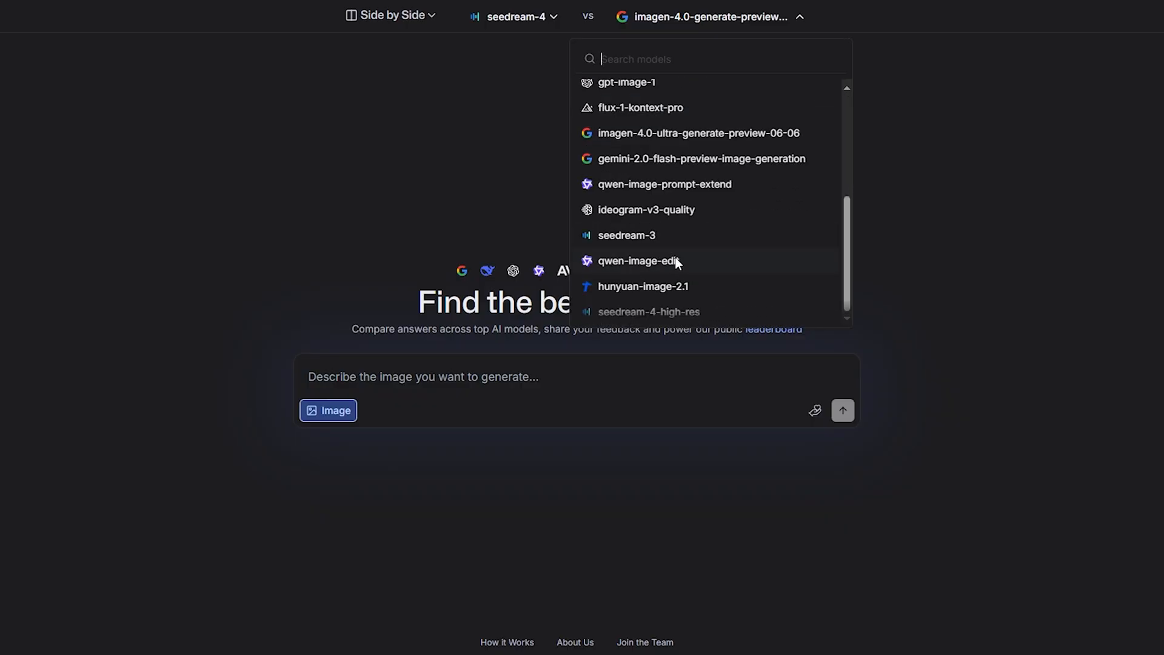
pyautogui.moveTo(664, 311)
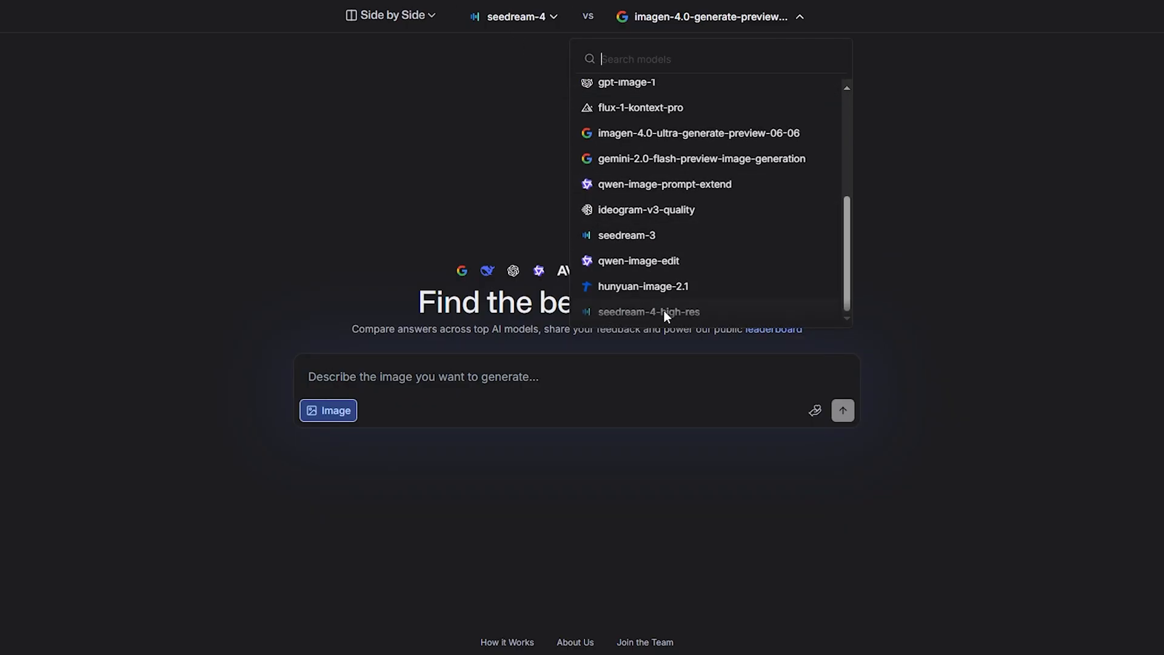
pyautogui.click(649, 311)
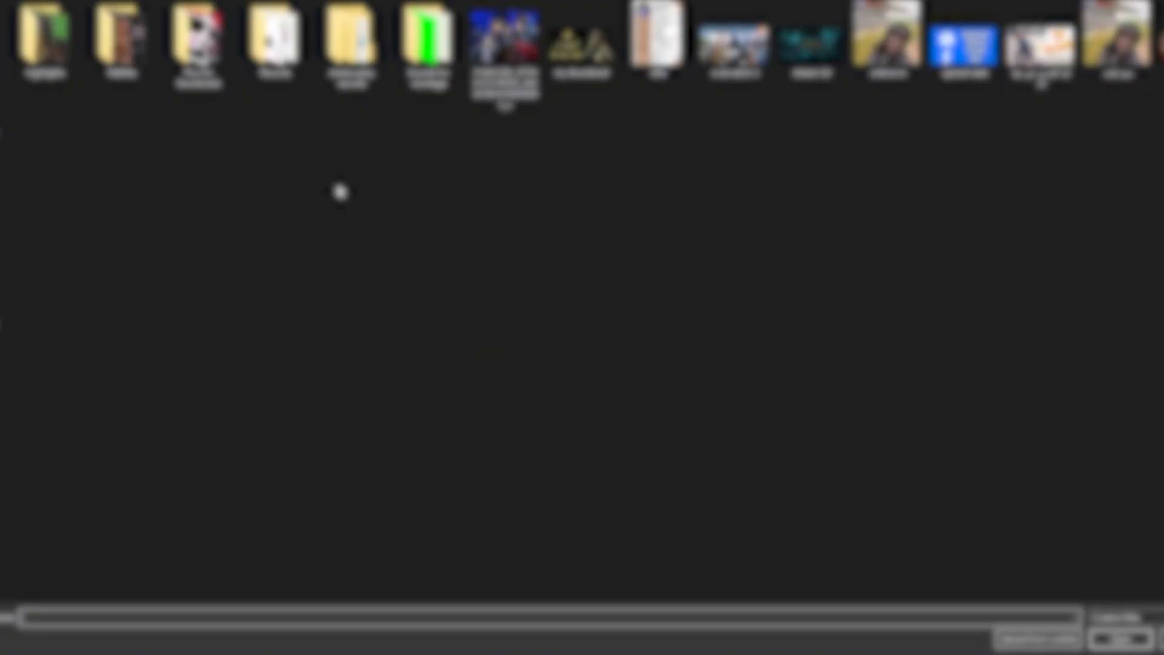
pyautogui.moveTo(338, 193)
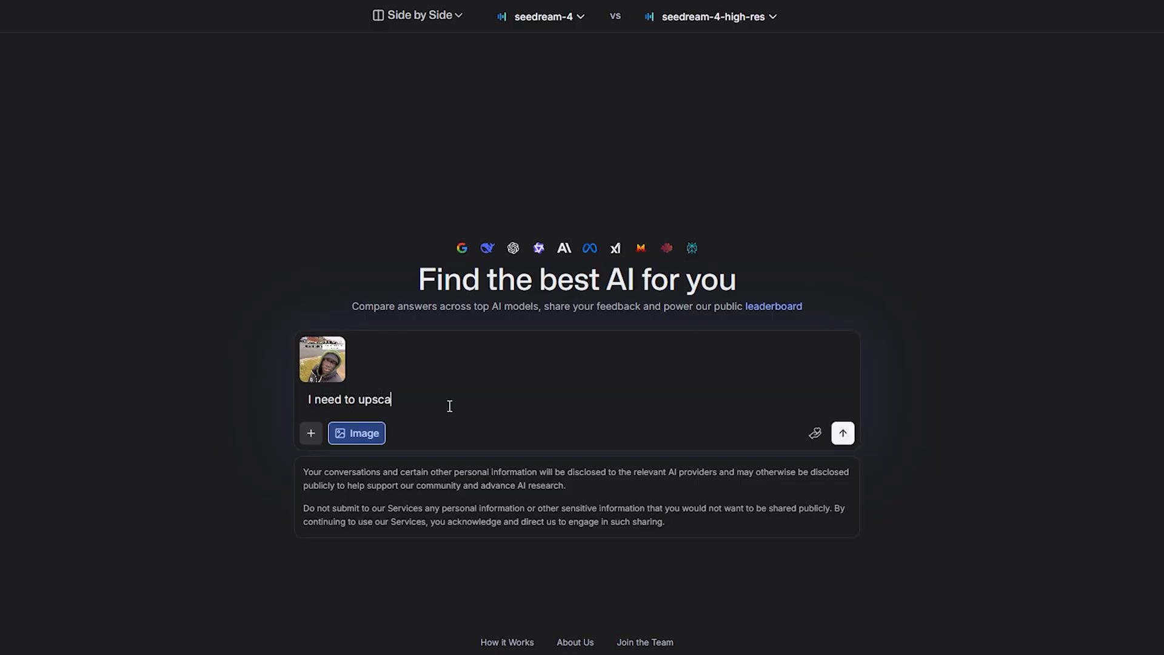
# Type a prompt to upscale the photo, remove its text, and add a snowy winter scene with a snowman.
pyautogui.write('le this photo and')
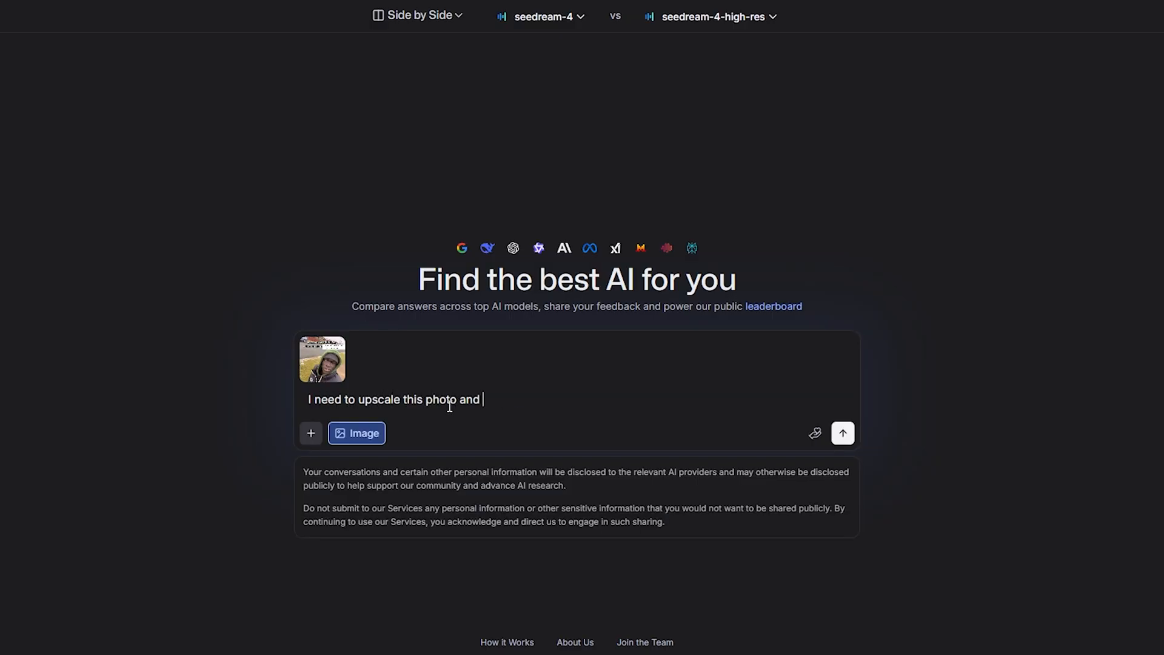
pyautogui.write('remove the')
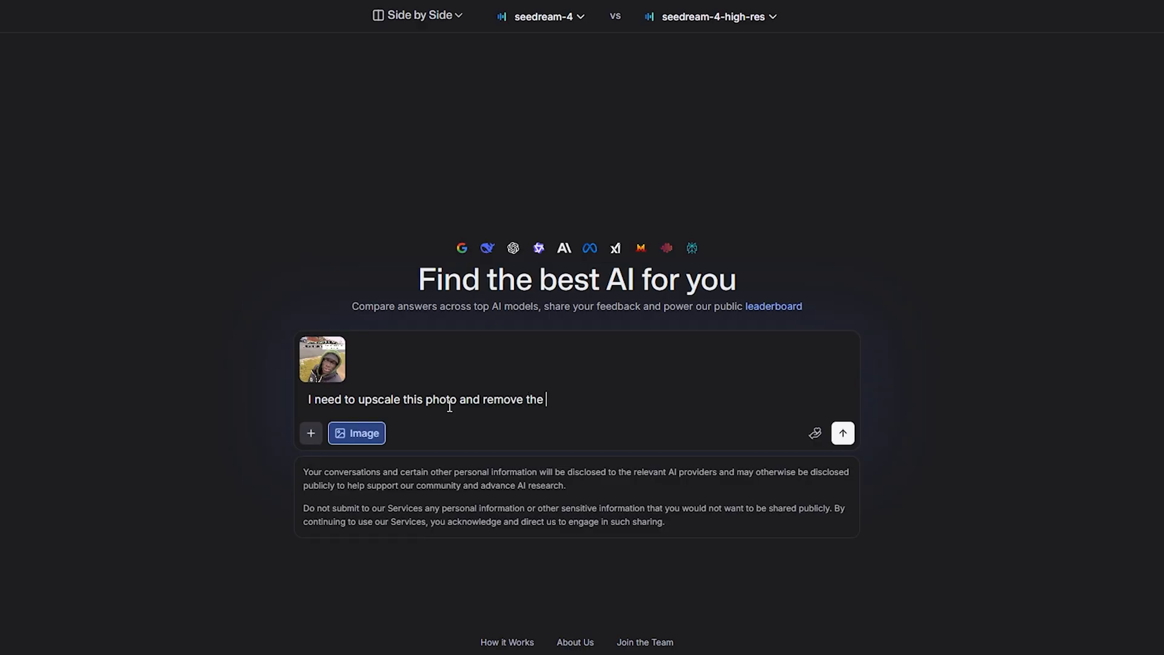
pyautogui.write('text and a')
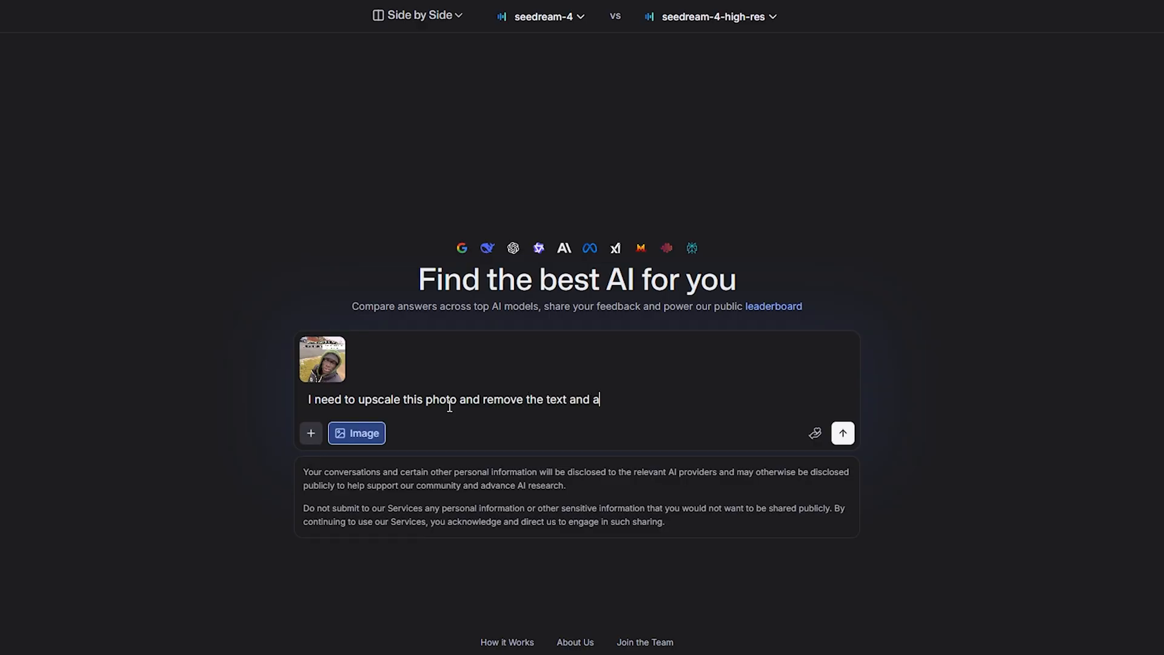
pyautogui.write('dd a winter e')
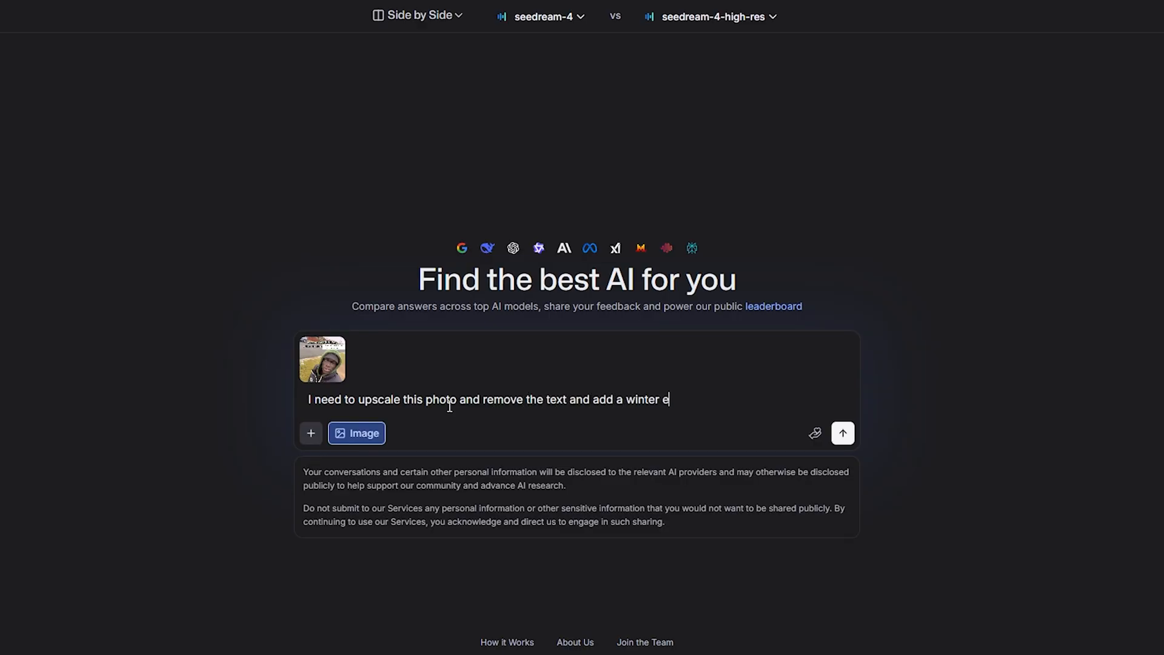
pyautogui.write('nvironment to this photo with so m')
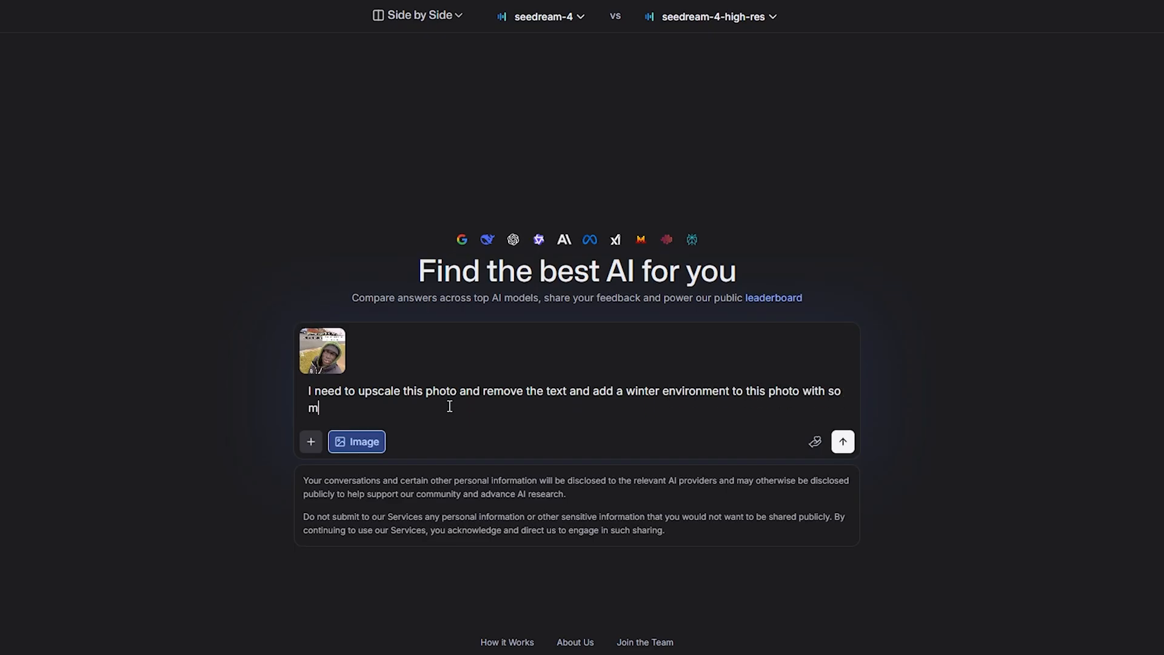
pyautogui.write('cuh snow in the background and a sn')
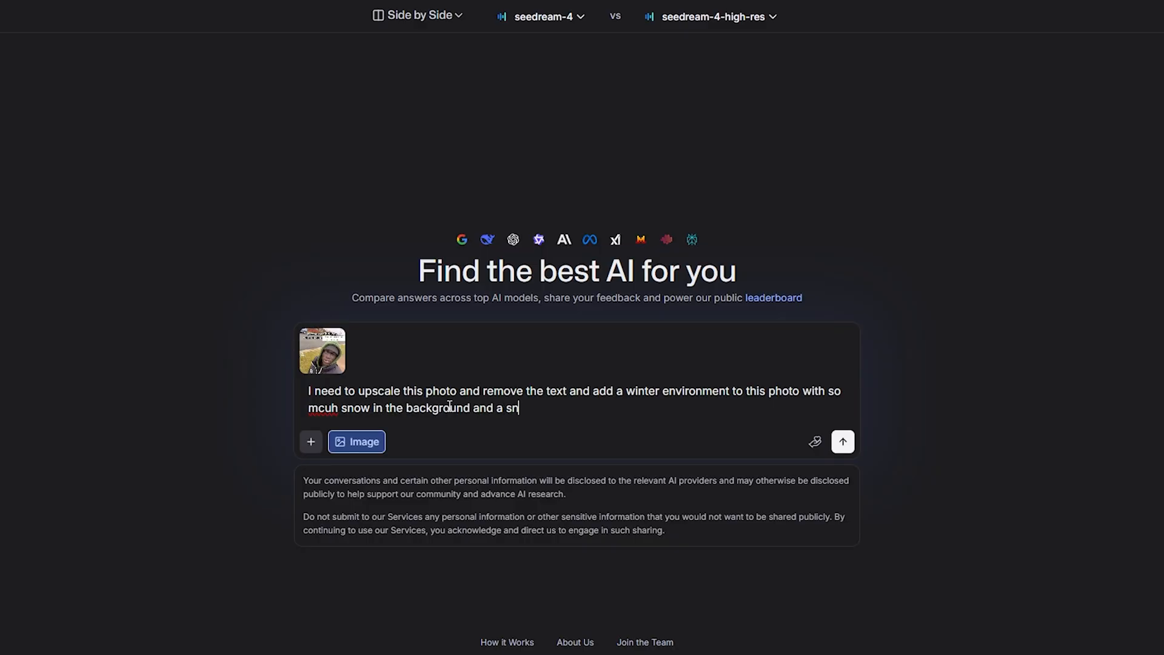
pyautogui.write('ow man to thee')
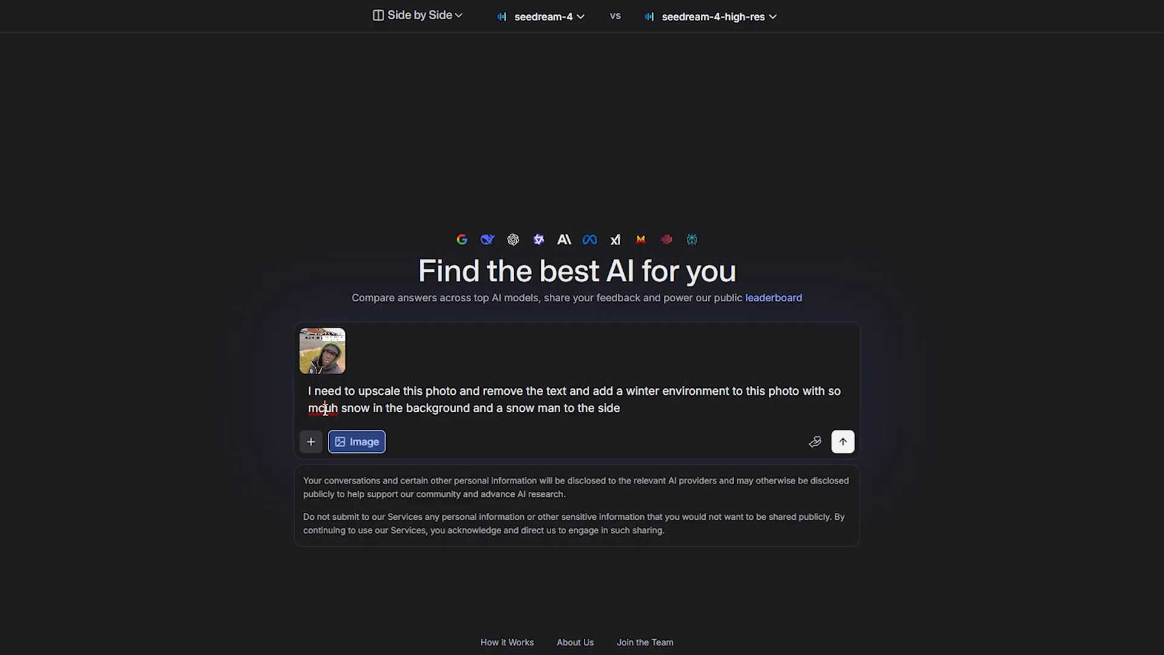
# Send the winter snowman prompt to both seedream models after agreeing to the Terms of Use.
pyautogui.click(842, 441)
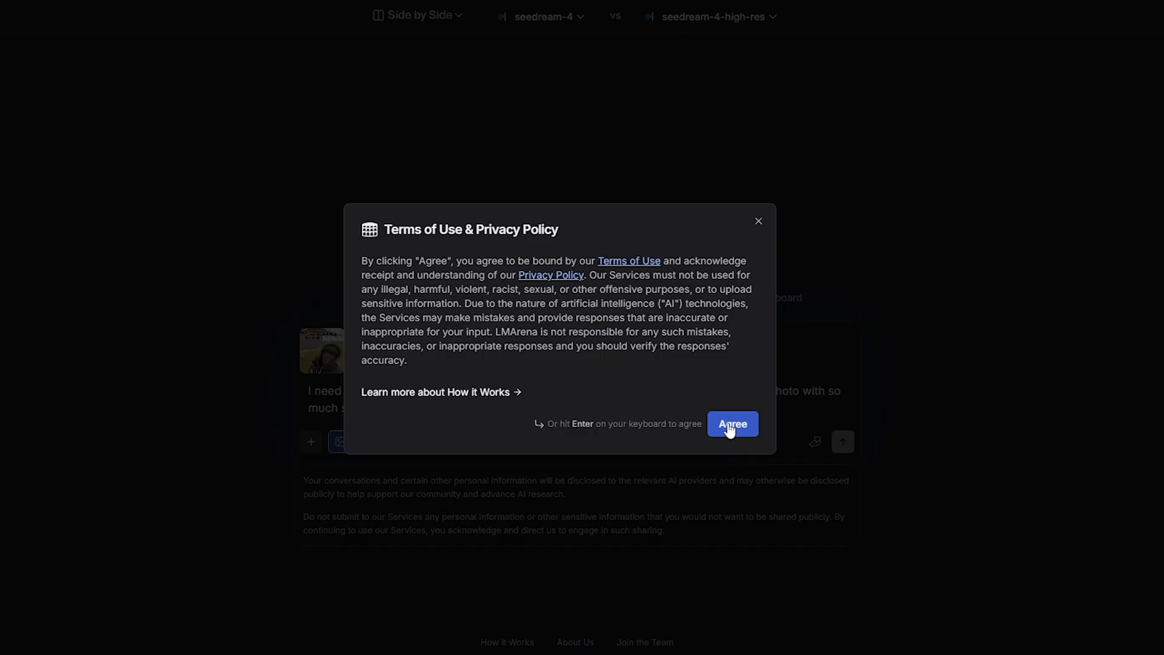
pyautogui.click(732, 423)
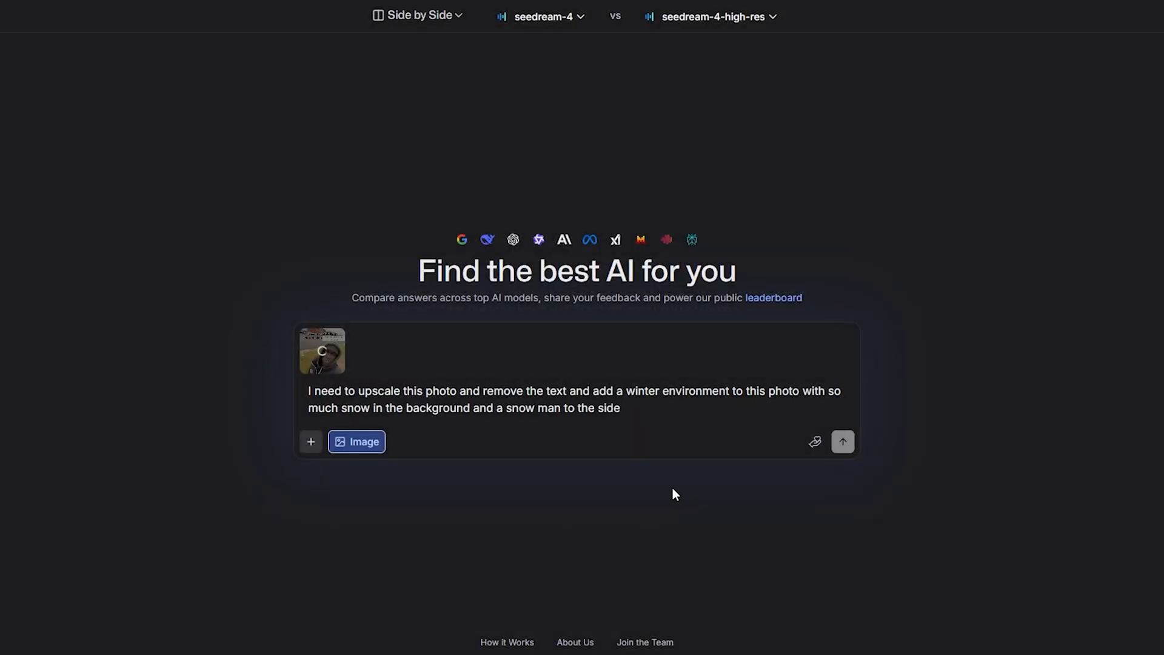
pyautogui.click(628, 407)
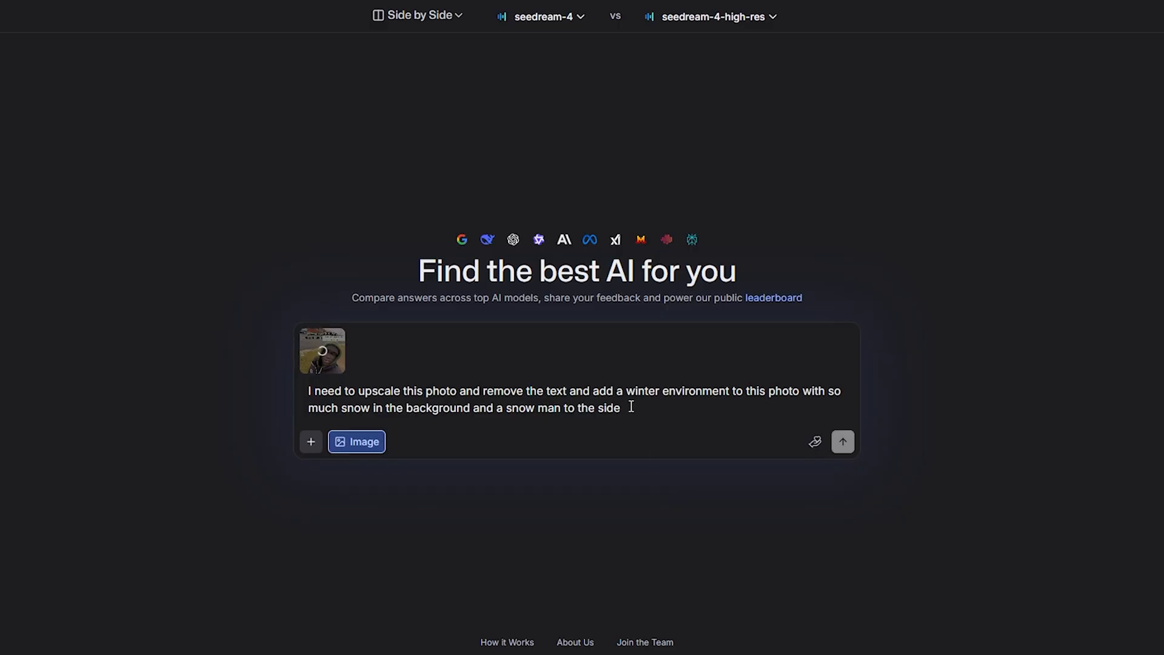
pyautogui.click(843, 442)
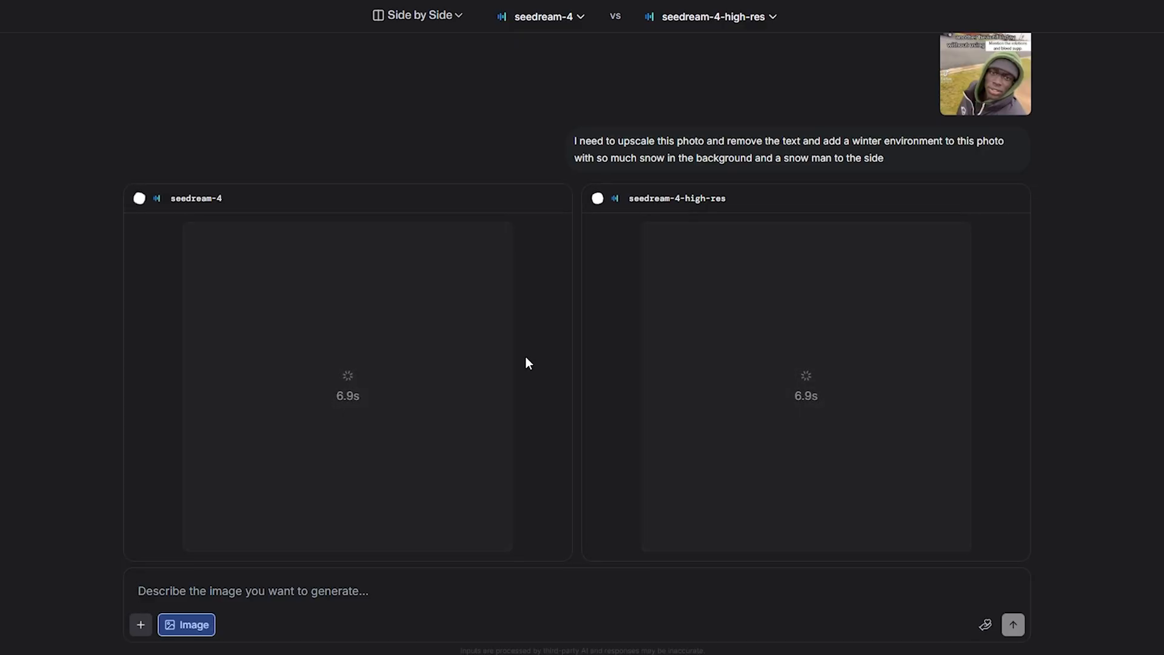
pyautogui.moveTo(493, 353)
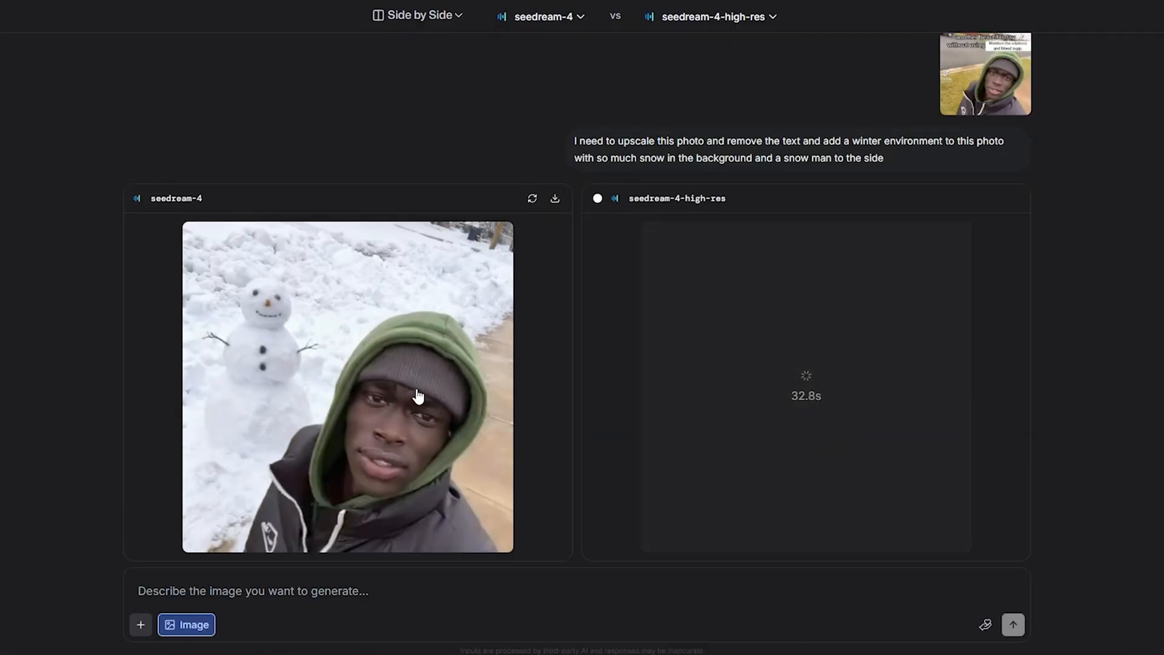
pyautogui.moveTo(440, 446)
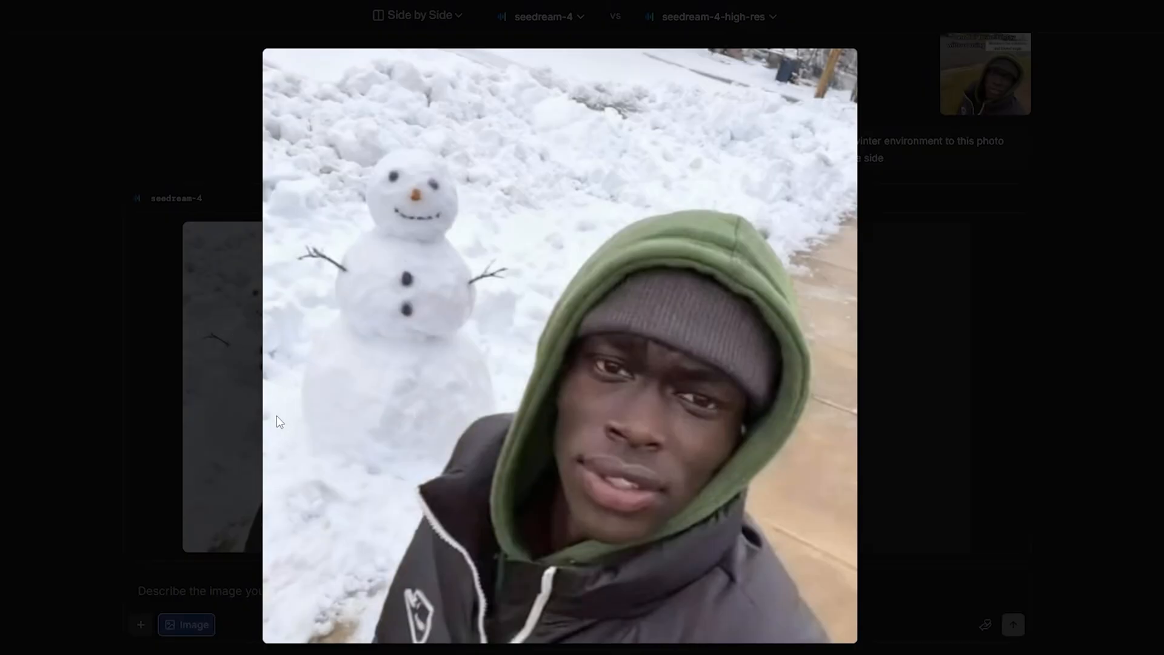
pyautogui.moveTo(190, 420)
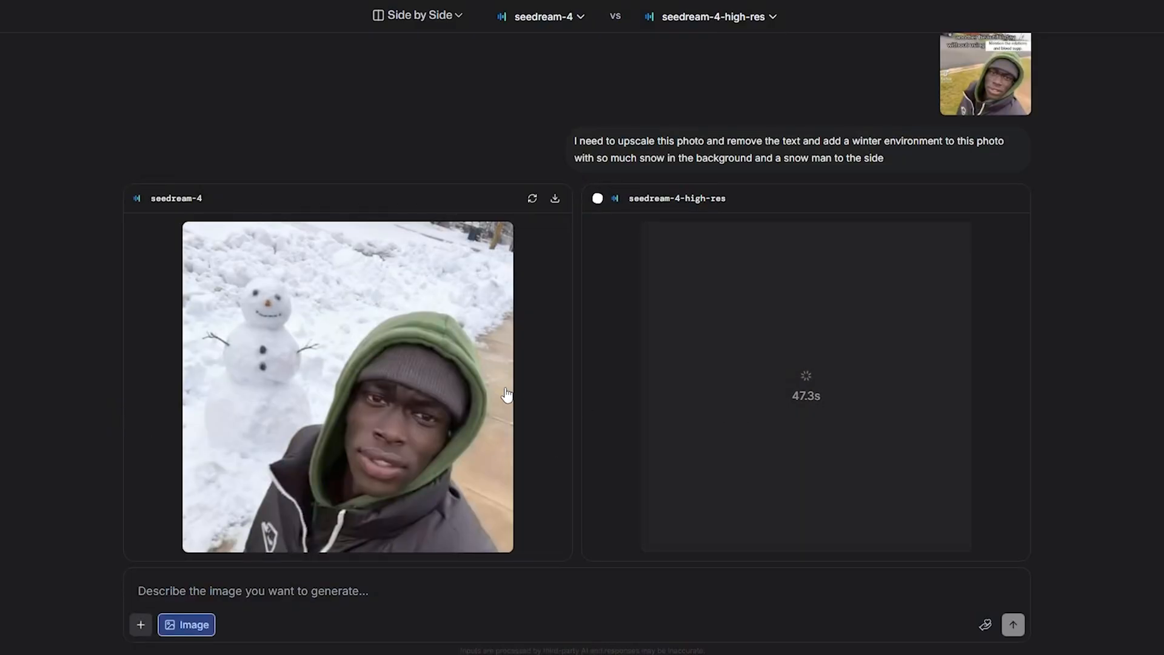
pyautogui.moveTo(377, 471)
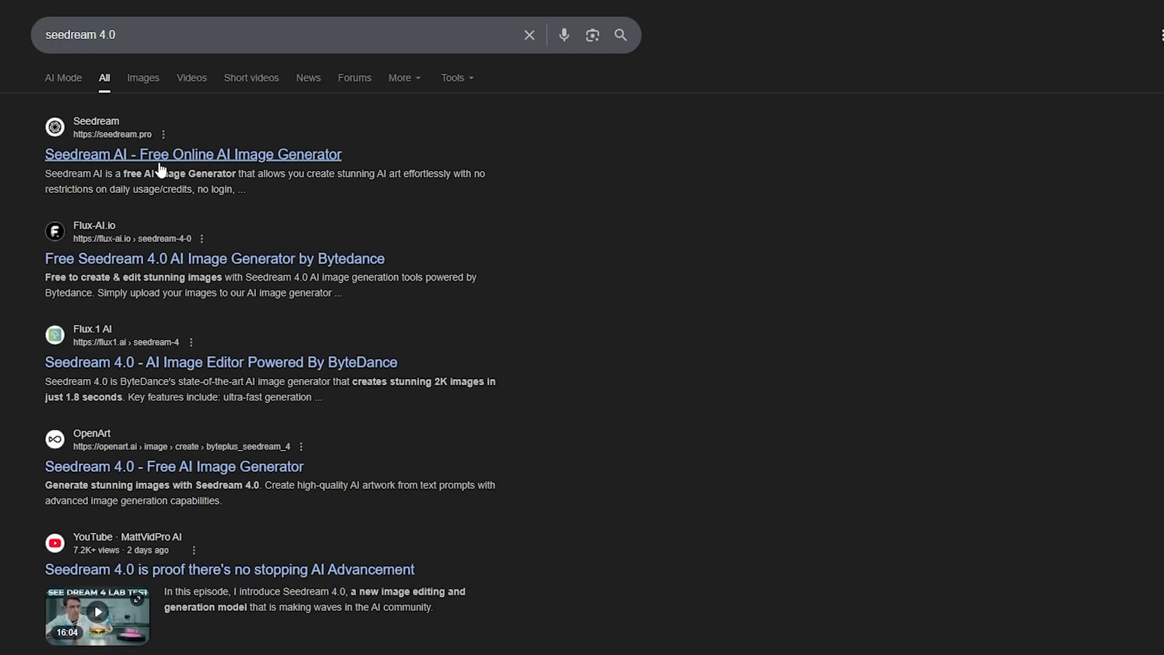
# Open the Flux-AI.io Seedream 4.0 AI Image Generator link from the Google results.
pyautogui.click(192, 153)
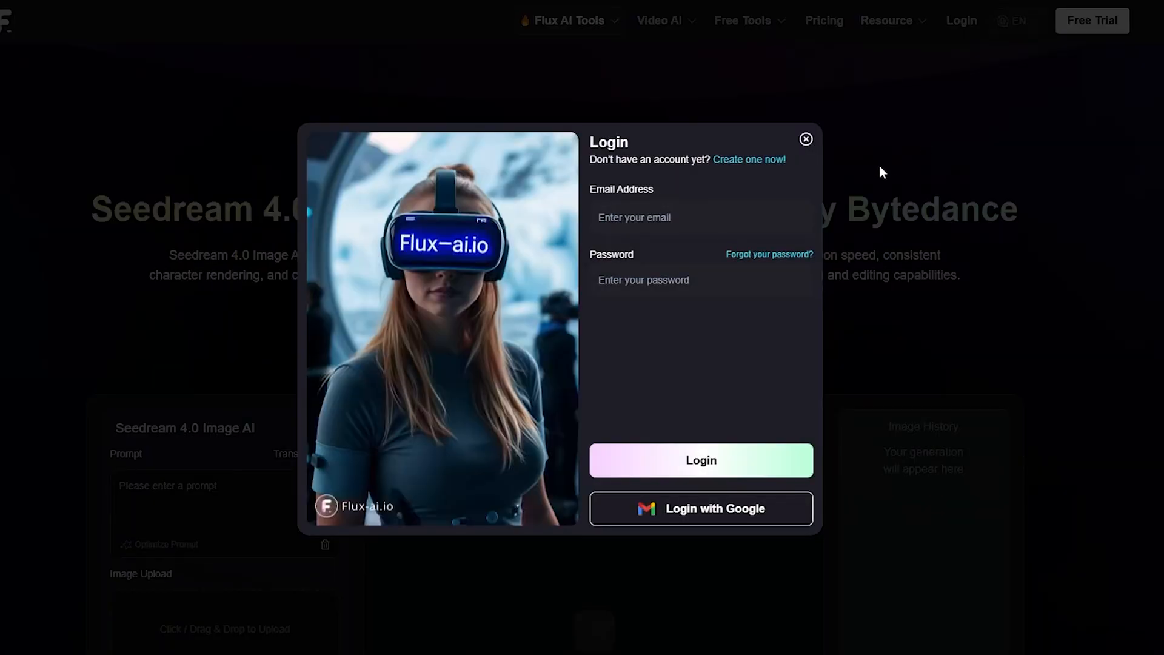
pyautogui.moveTo(786, 509)
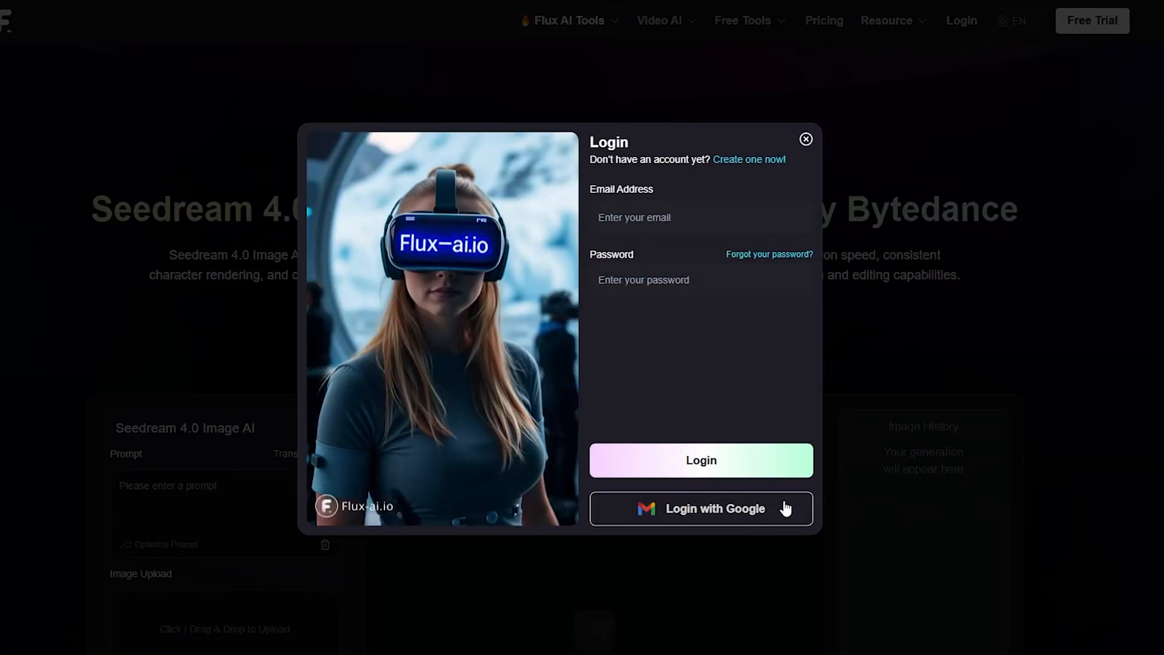
pyautogui.moveTo(793, 420)
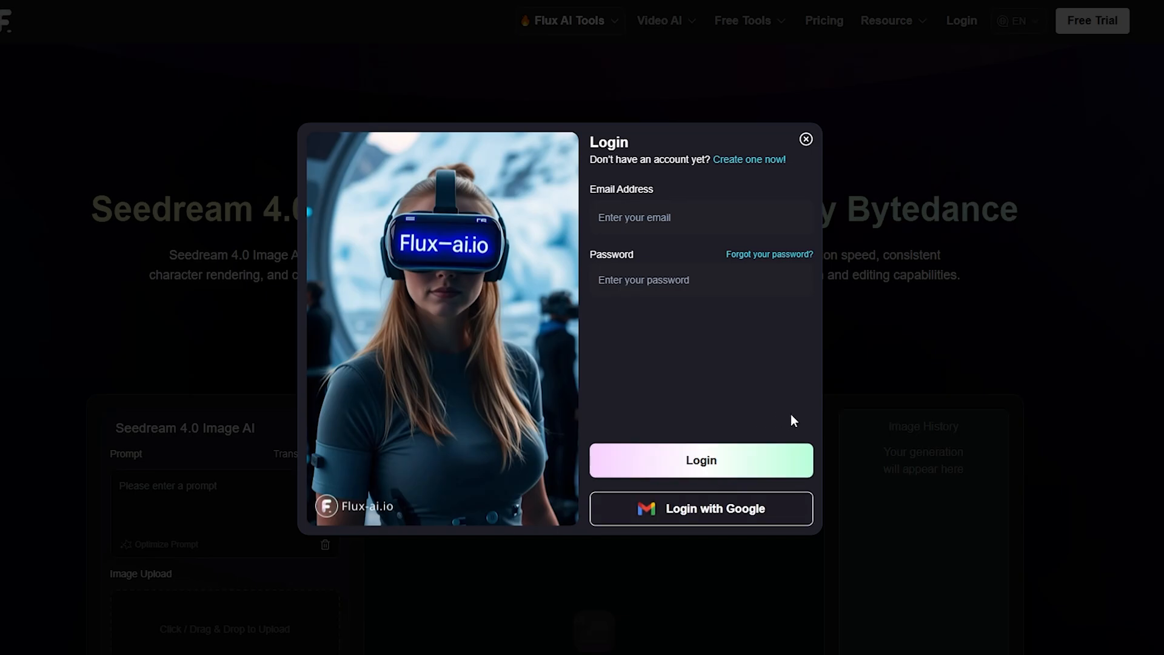